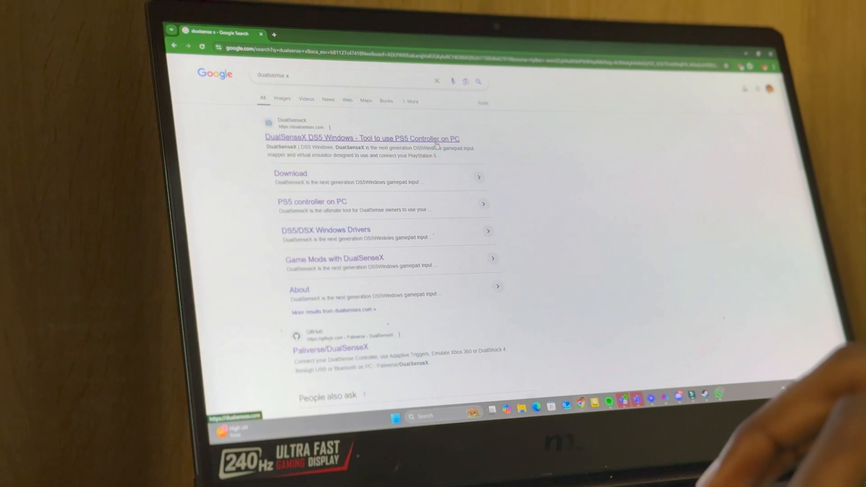
# Go to the official DualSenseX site from the Google search results
pyautogui.click(361, 138)
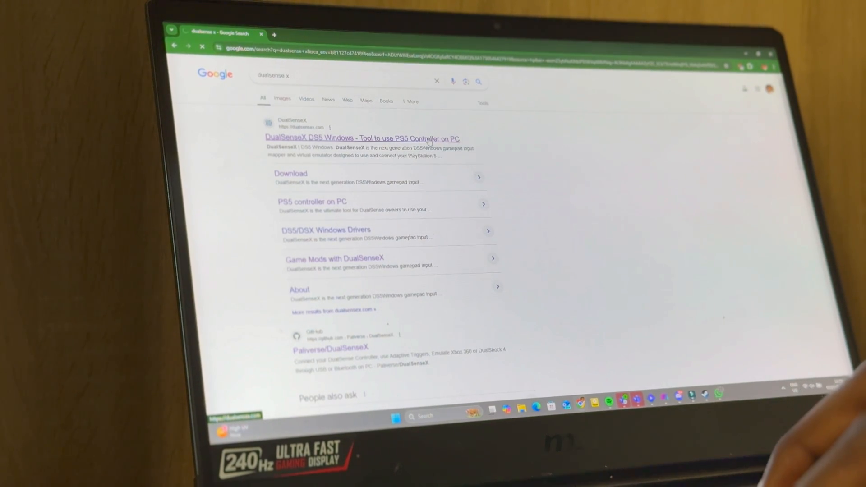
pyautogui.click(361, 138)
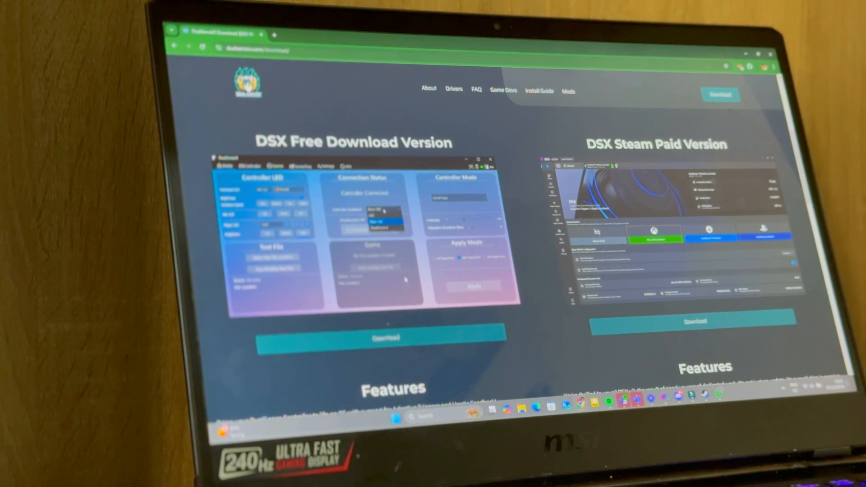
# Download the DSX Free Download Version from the DualSenseX site
pyautogui.click(385, 338)
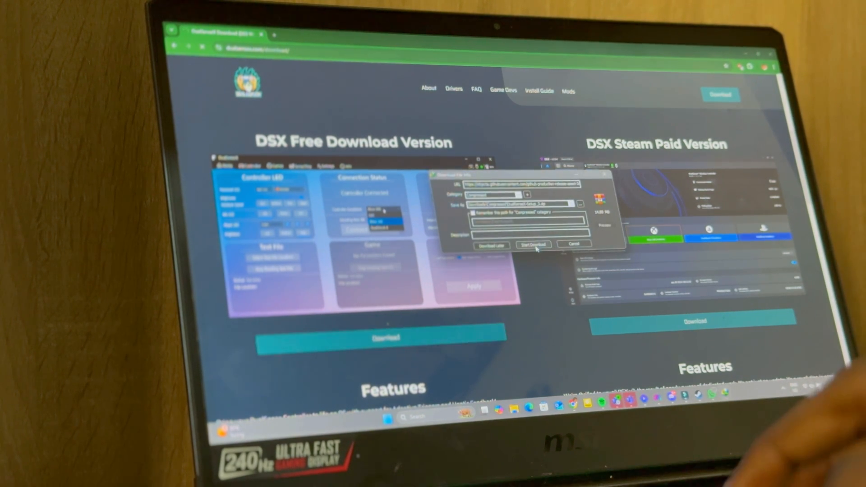
pyautogui.click(533, 244)
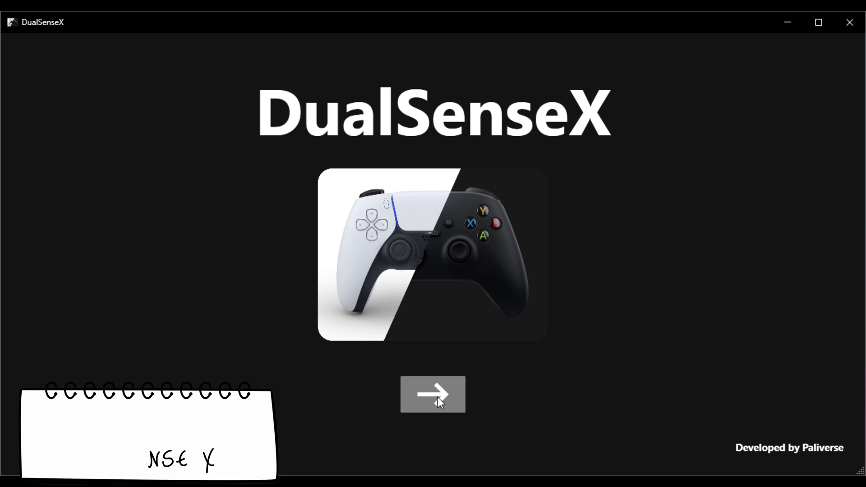
# Complete the first-run welcome with English (United States) as the language
pyautogui.click(432, 394)
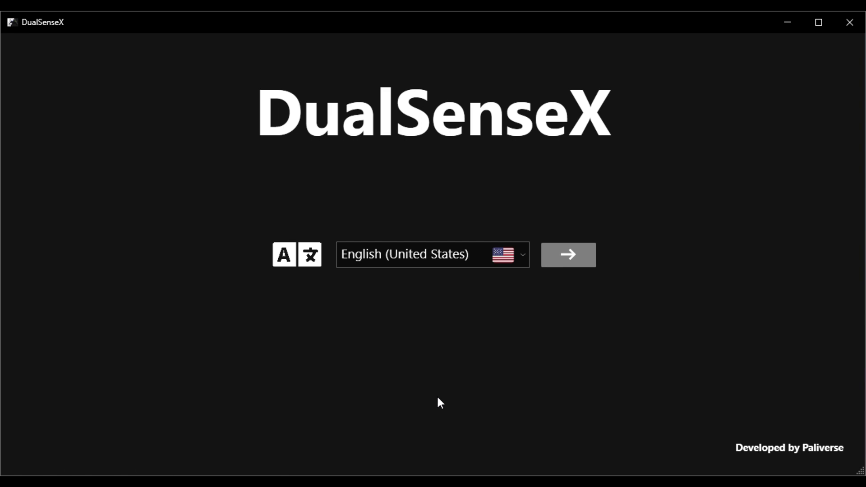
pyautogui.moveTo(491, 229)
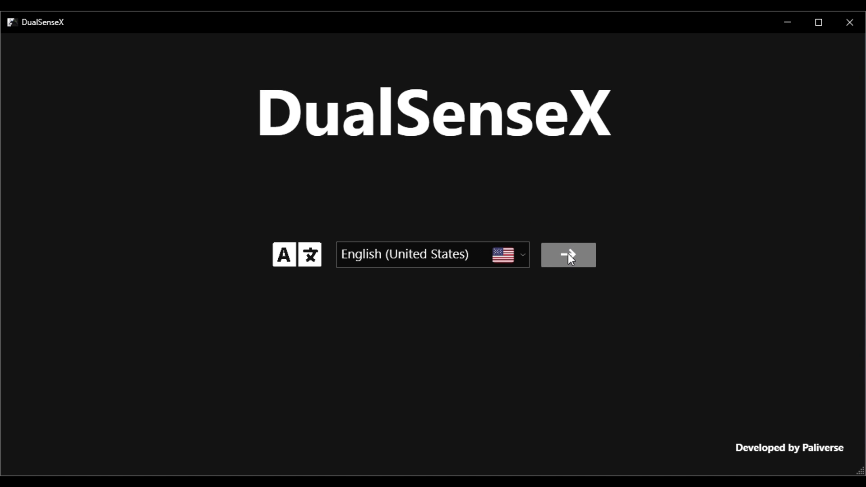
pyautogui.click(567, 254)
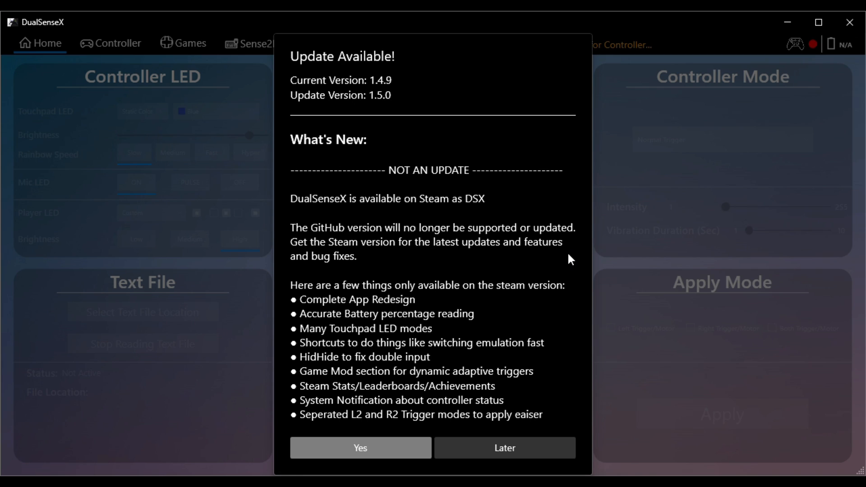
pyautogui.moveTo(533, 359)
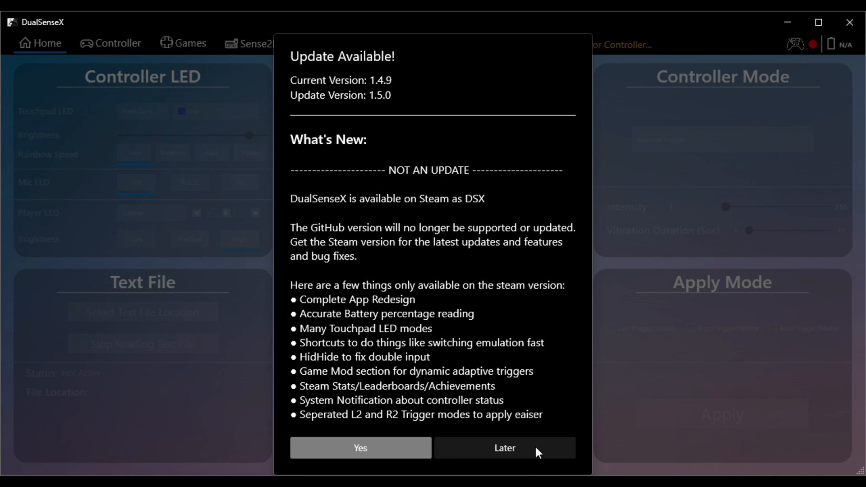
# Dismiss the Update Available dialog with Later
pyautogui.click(503, 447)
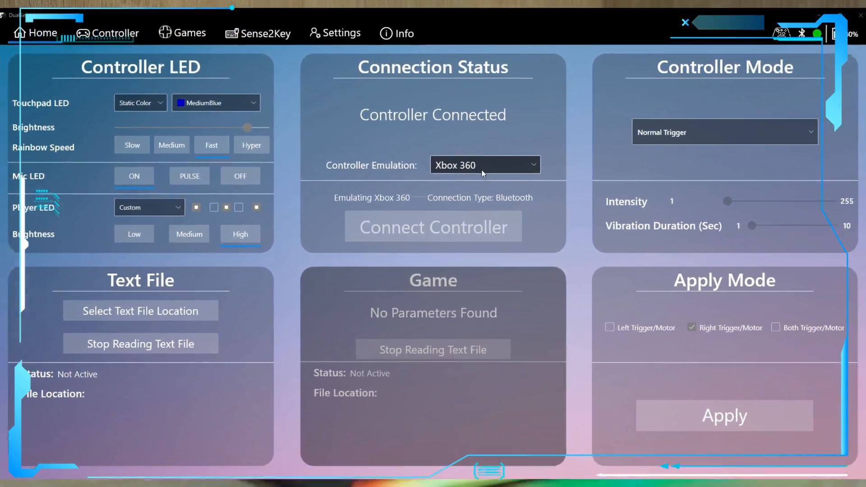
# Set Controller Emulation to Xbox 360 in Connection Status
pyautogui.click(483, 165)
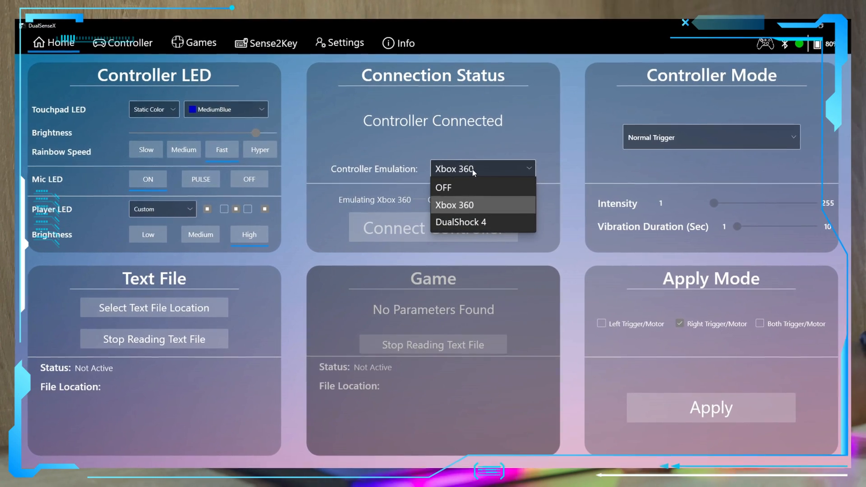
pyautogui.click(454, 205)
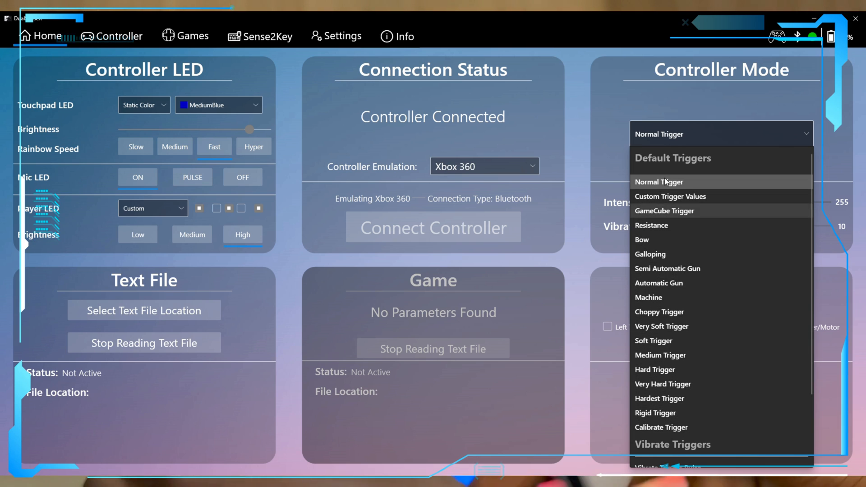
# Choose an adaptive trigger mode and apply it to Right Trigger/Motor
pyautogui.click(659, 182)
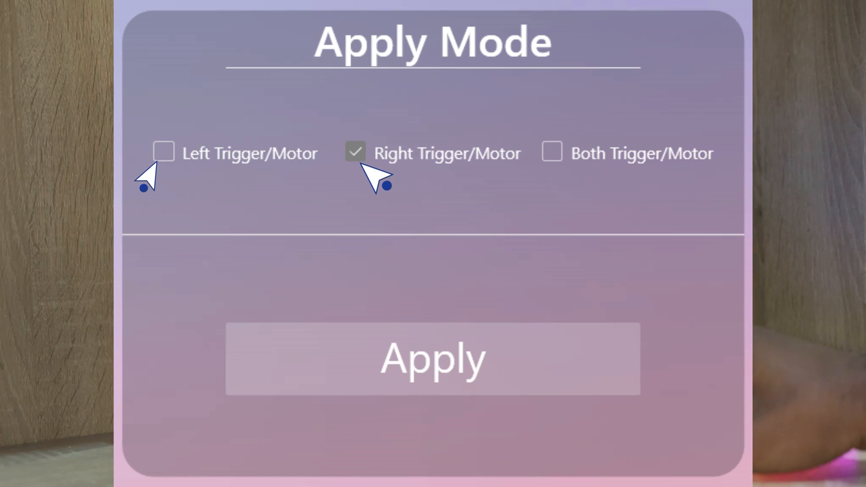
pyautogui.click(356, 153)
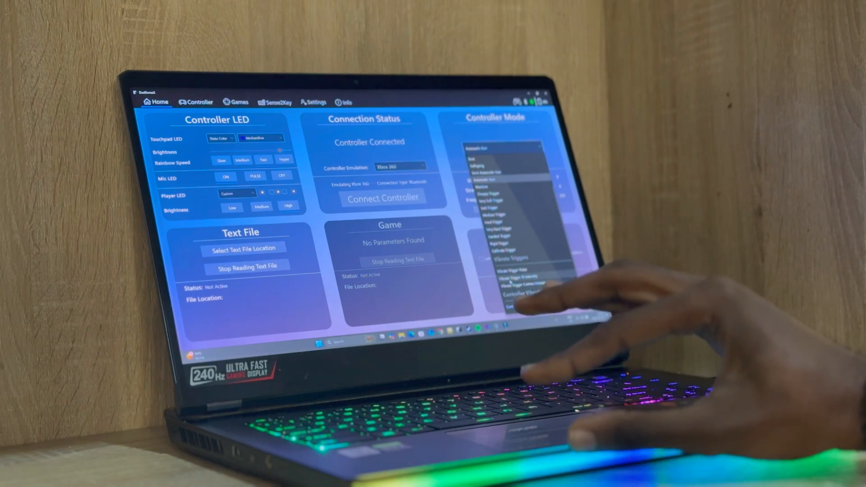
# Select a Vibrate Triggers preset as the controller mode instead of Normal Trigger
pyautogui.click(508, 278)
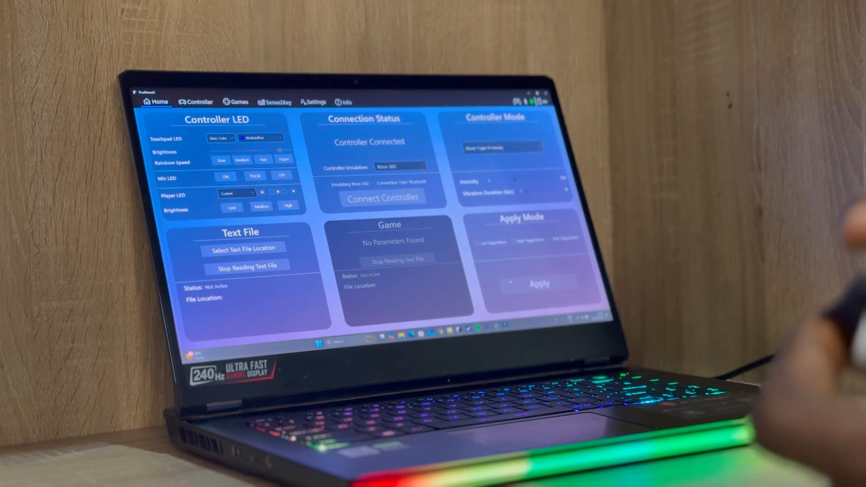